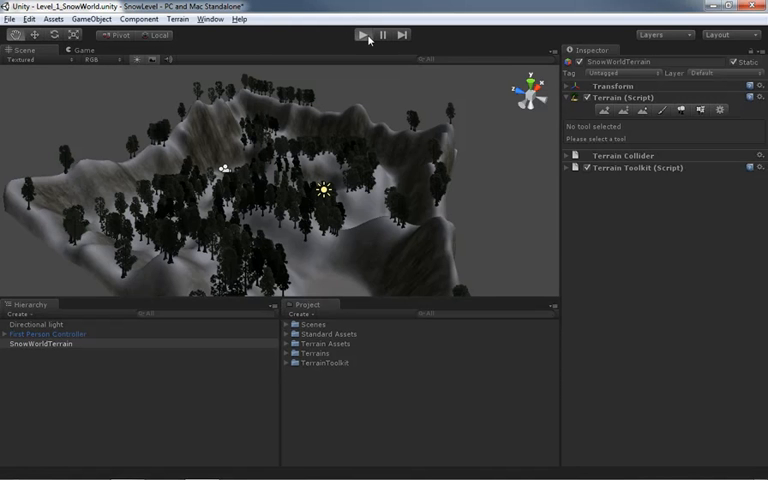
Step: Play the snowy terrain level in first person, look around, then stop playing
left_click(362, 34)
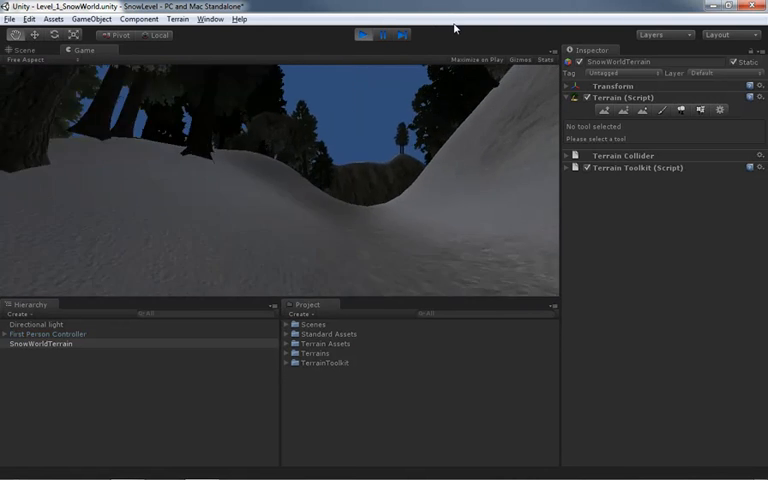
left_click(364, 34)
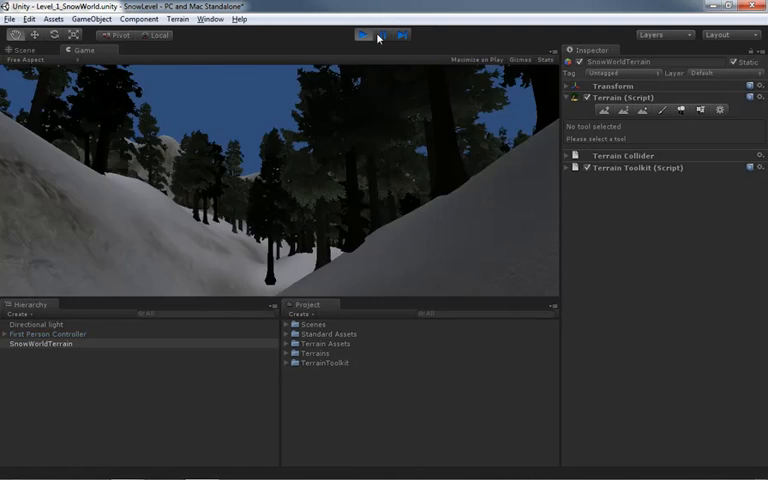
left_click(362, 34)
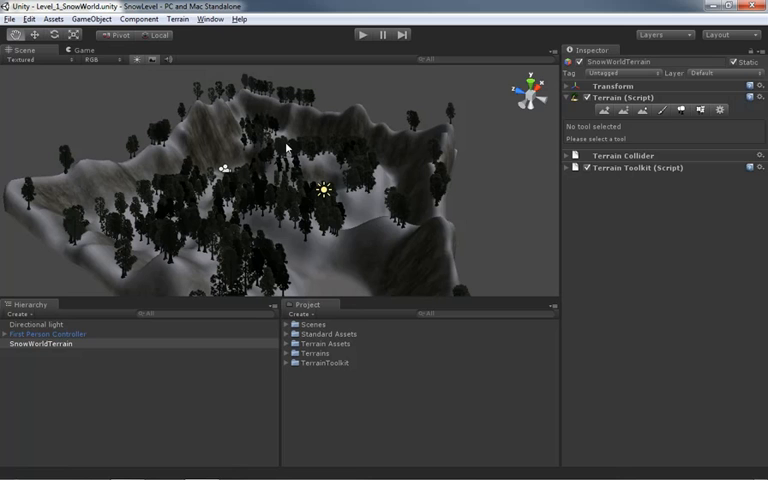
mouse_move(290, 338)
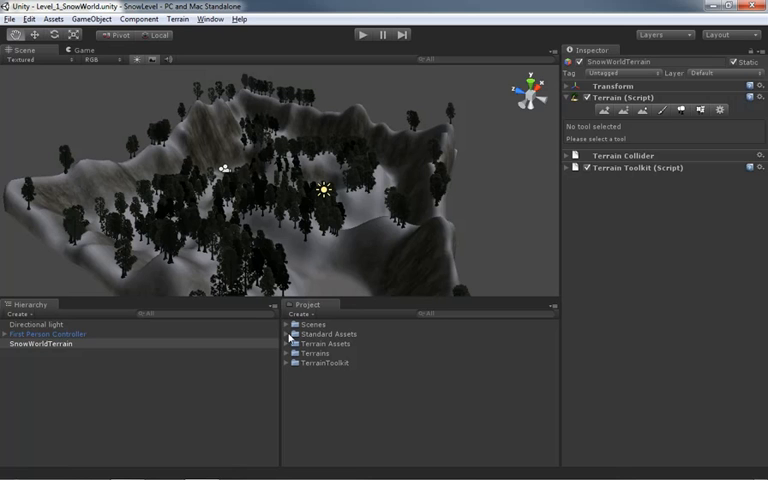
Step: Expand the Standard Assets folder and bring up the Assets menu options
left_click(288, 334)
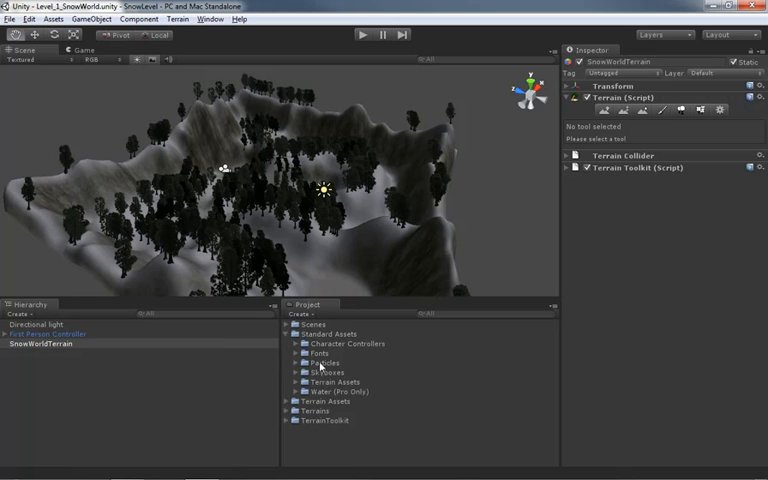
mouse_move(340, 380)
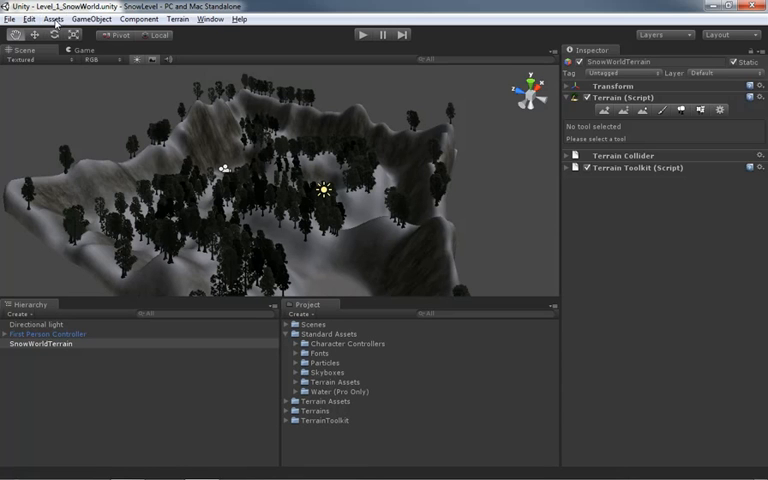
left_click(52, 18)
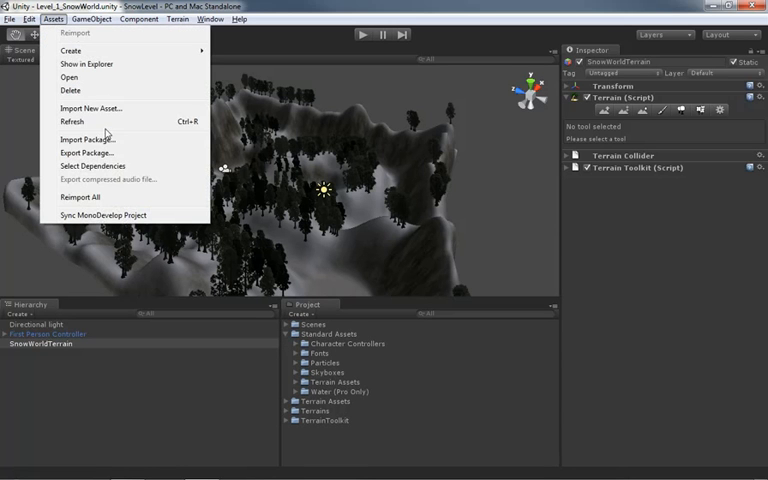
mouse_move(88, 140)
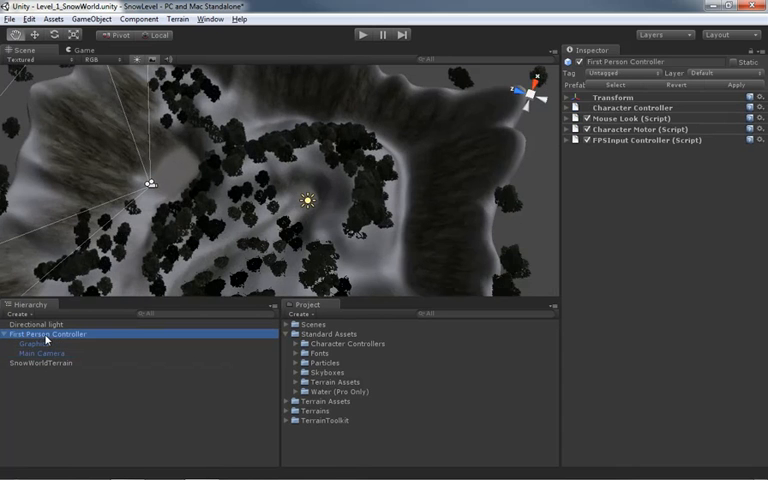
mouse_move(158, 188)
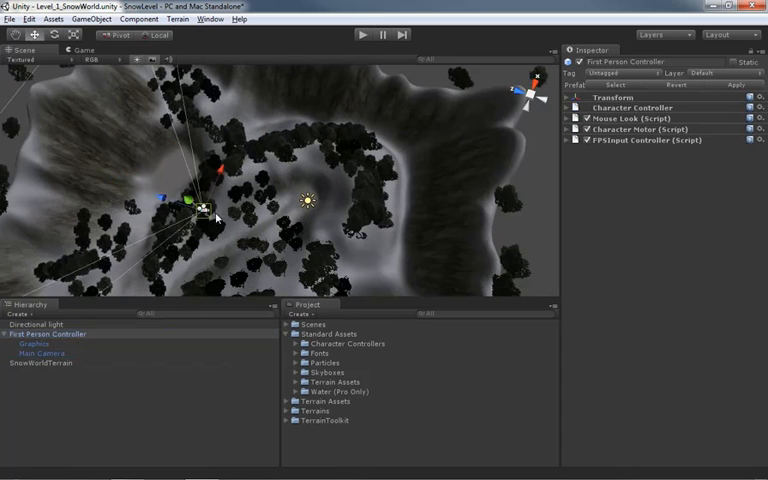
Step: Zoom the Scene view in close to the First Person Controller capsule
left_click_drag(200, 212, 304, 200)
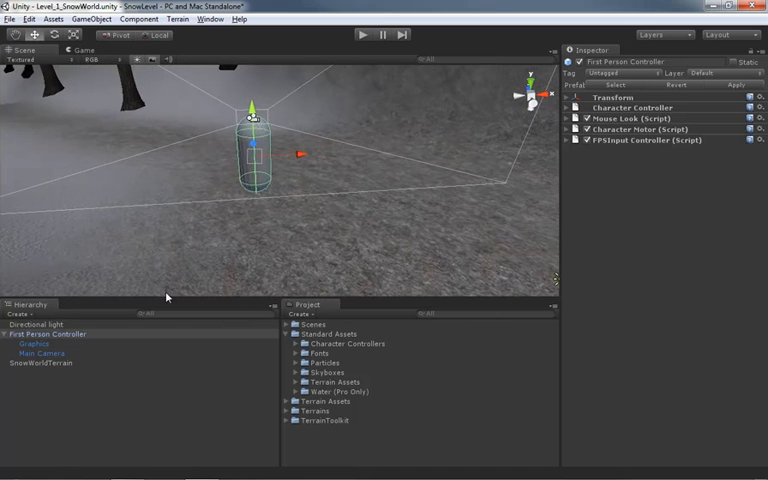
mouse_move(102, 294)
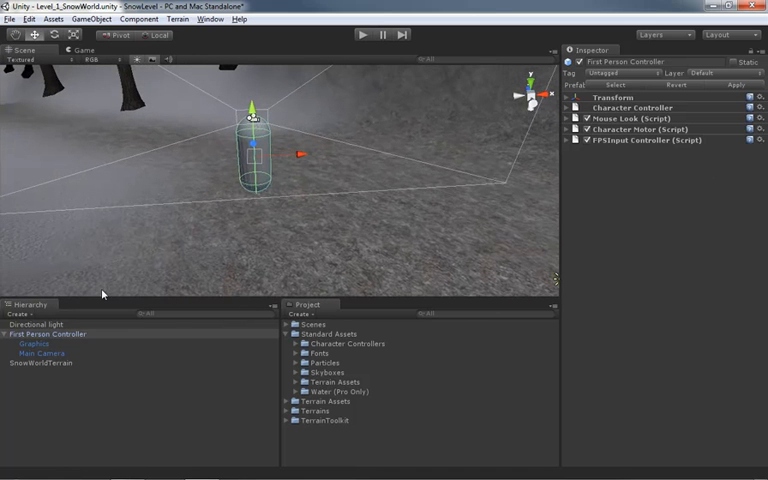
Step: Select the controller's Main Camera and expand its Transform and Camera component
left_click(40, 352)
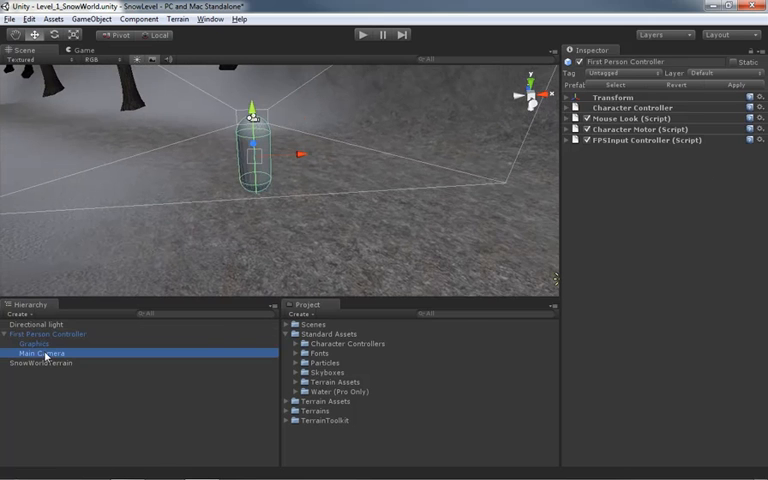
left_click(42, 352)
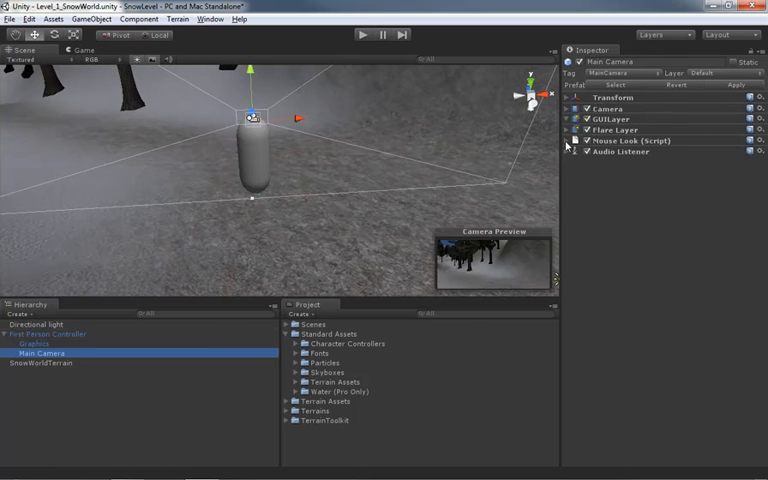
left_click(568, 96)
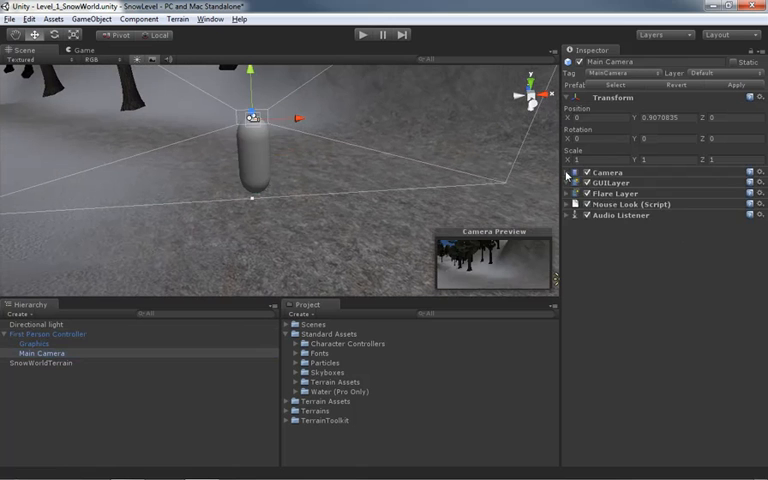
left_click(570, 172)
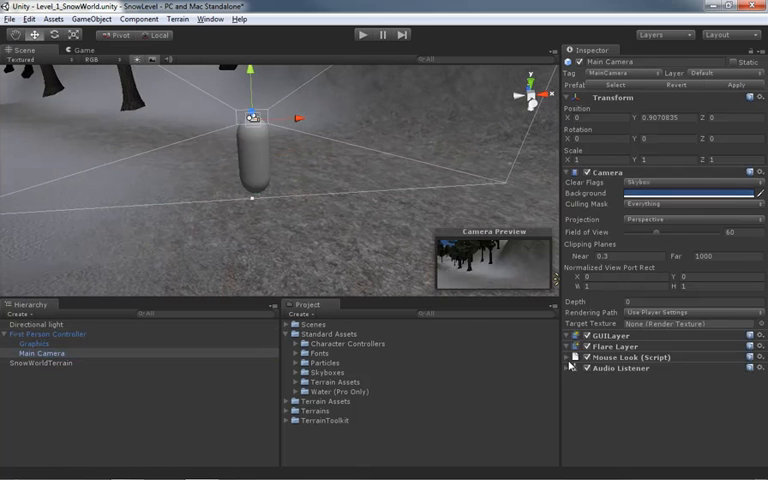
Step: Review the Mouse Look script settings, then collapse the components and reselect Main Camera
left_click(572, 356)
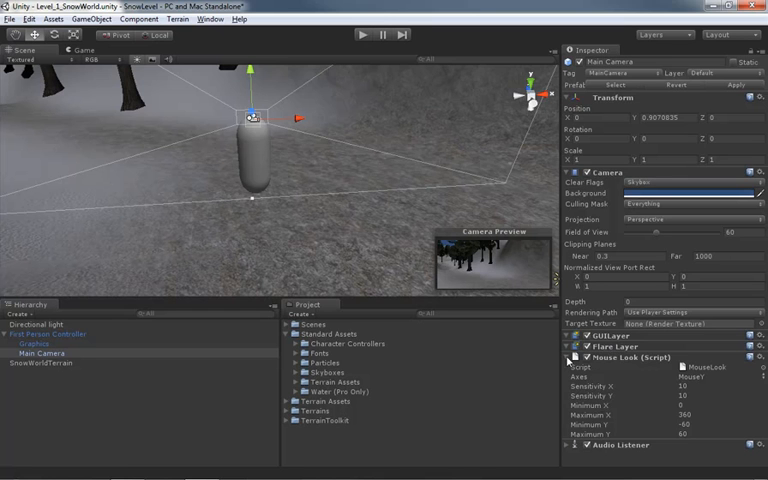
left_click(568, 356)
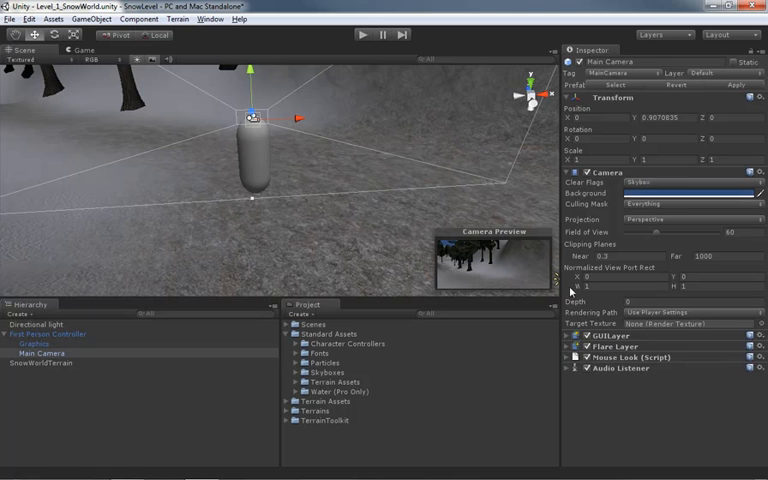
left_click(568, 172)
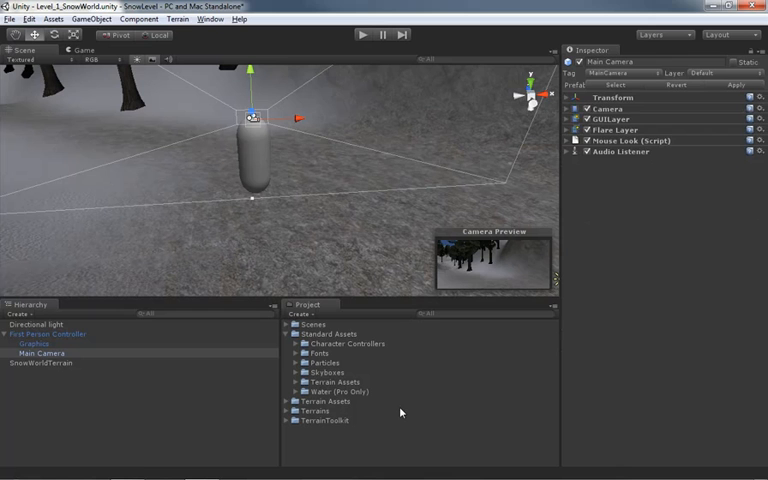
mouse_move(368, 364)
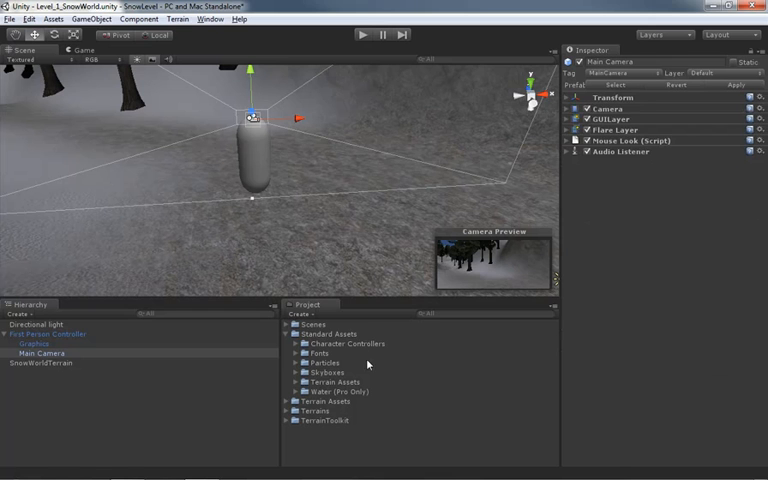
left_click(40, 354)
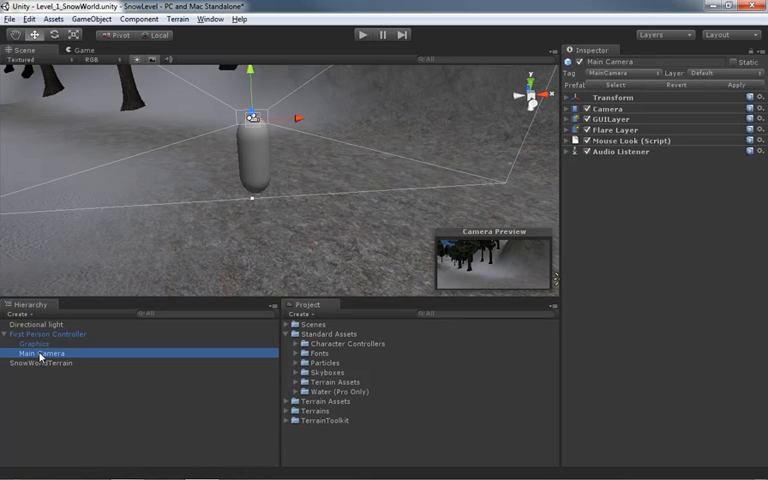
mouse_move(52, 338)
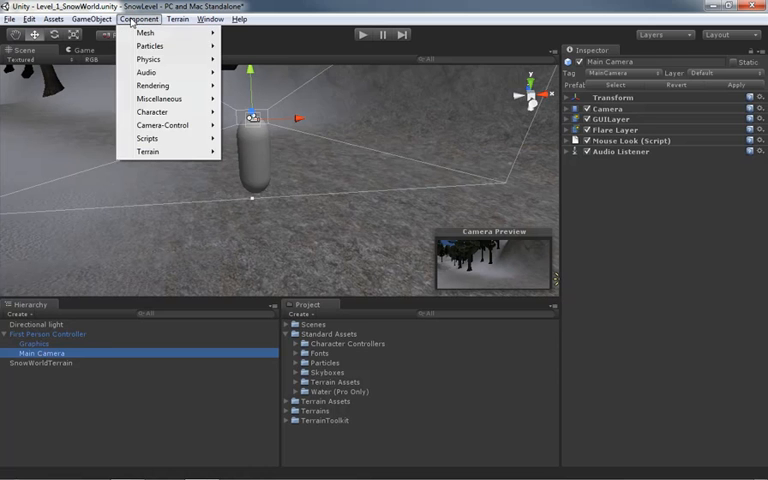
mouse_move(152, 84)
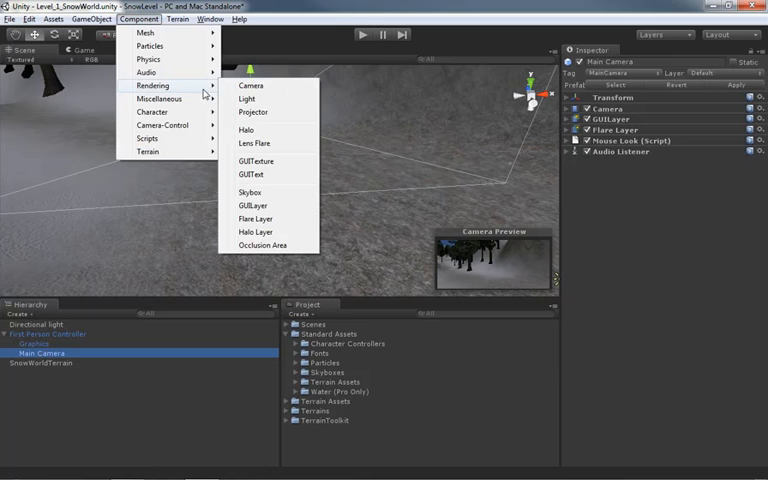
mouse_move(250, 192)
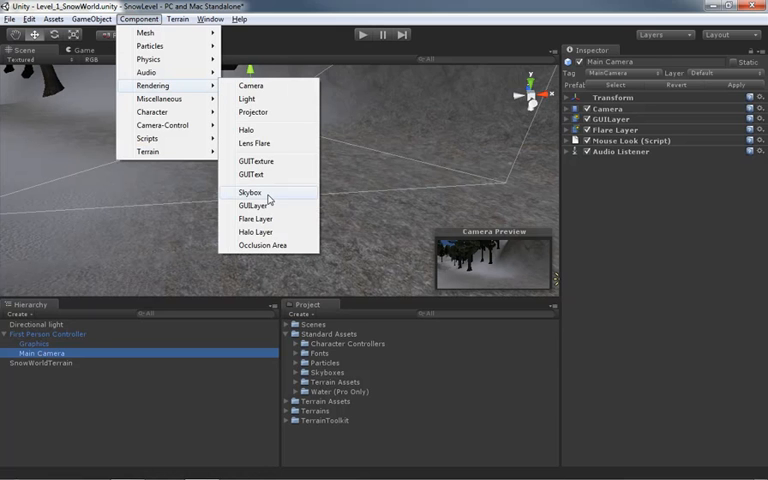
left_click(250, 192)
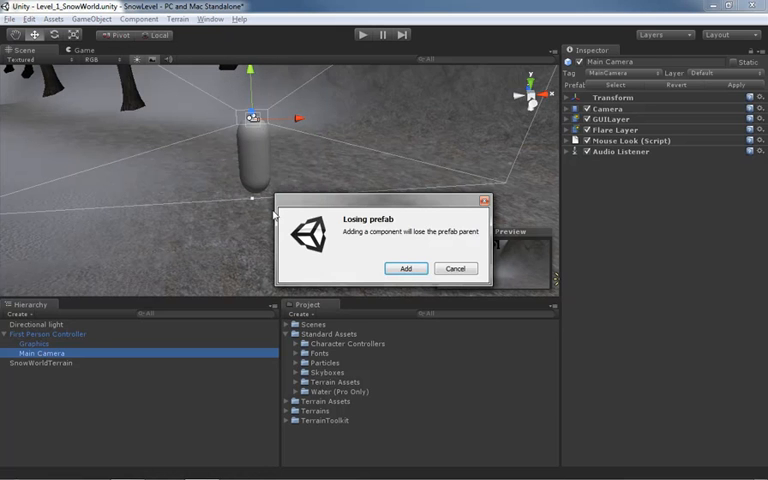
mouse_move(556, 372)
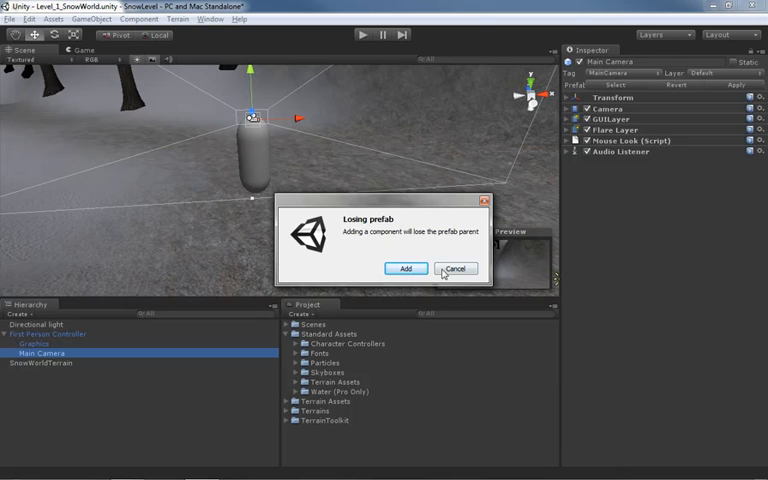
mouse_move(348, 166)
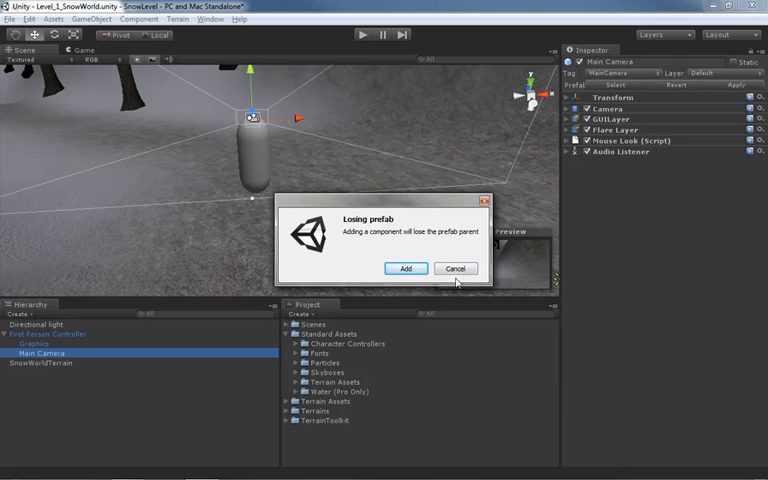
left_click(456, 268)
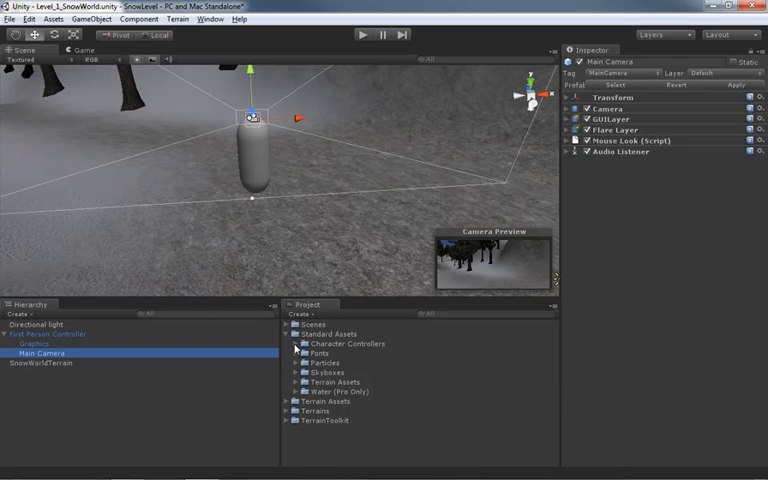
Step: Expand the Character Controllers folder to list its controller prefabs
left_click(292, 344)
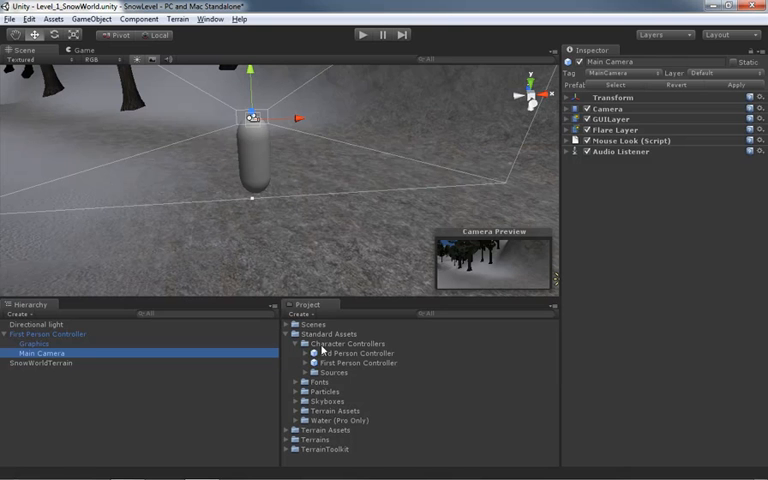
mouse_move(340, 312)
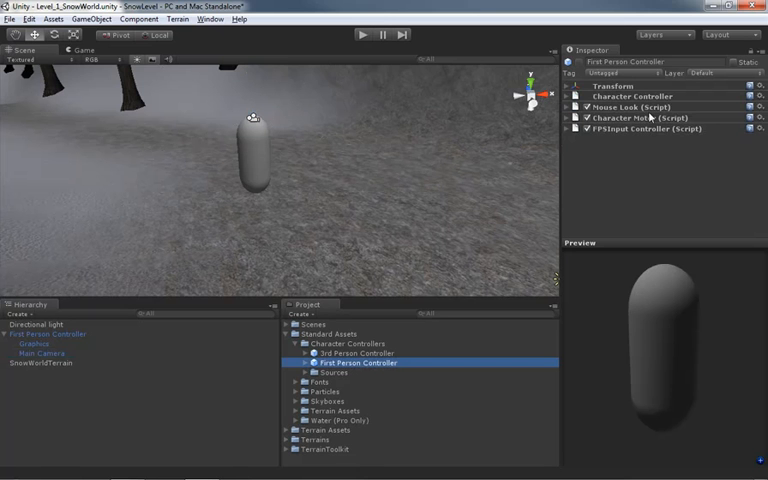
mouse_move(58, 348)
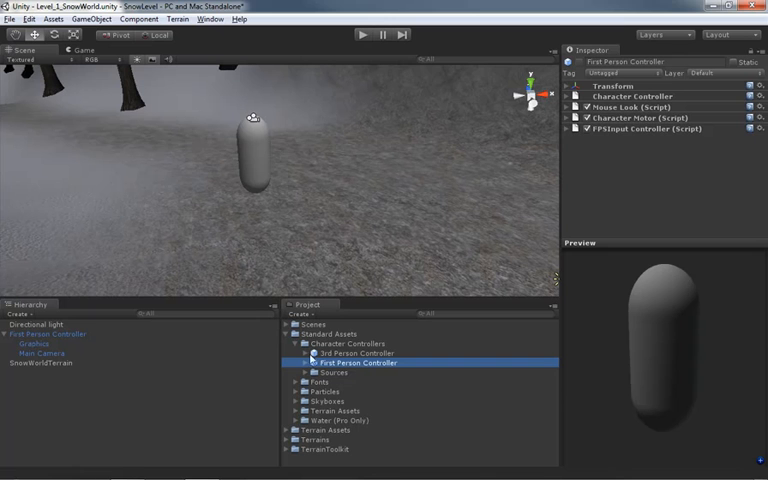
mouse_move(376, 364)
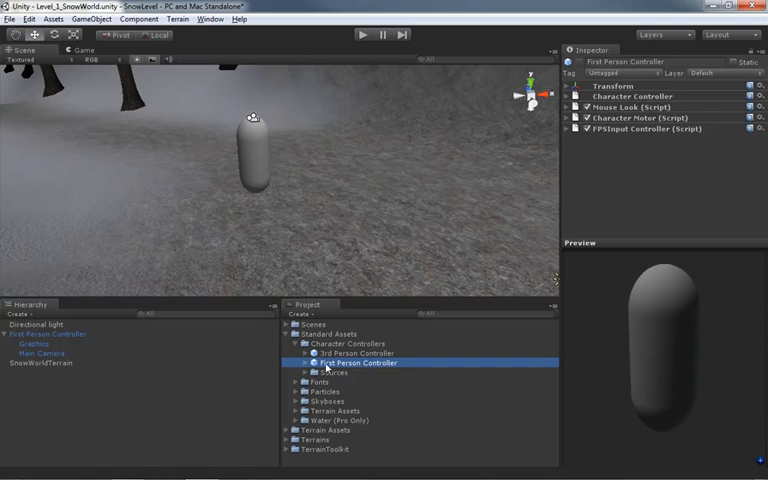
Step: Add a Rendering > Skybox component to the Main Camera, accepting the prefab-loss warning
left_click(42, 352)
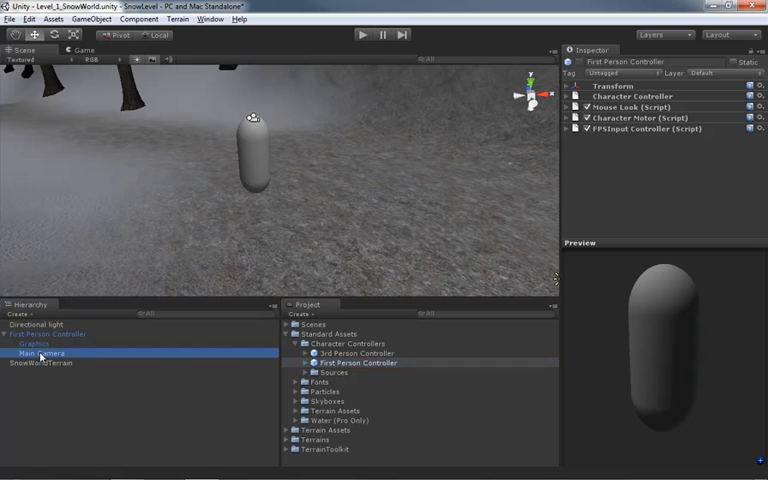
left_click(40, 354)
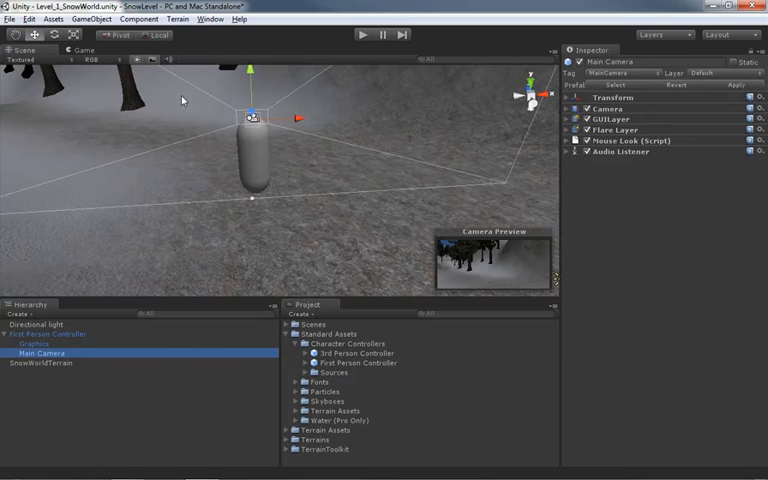
left_click(136, 18)
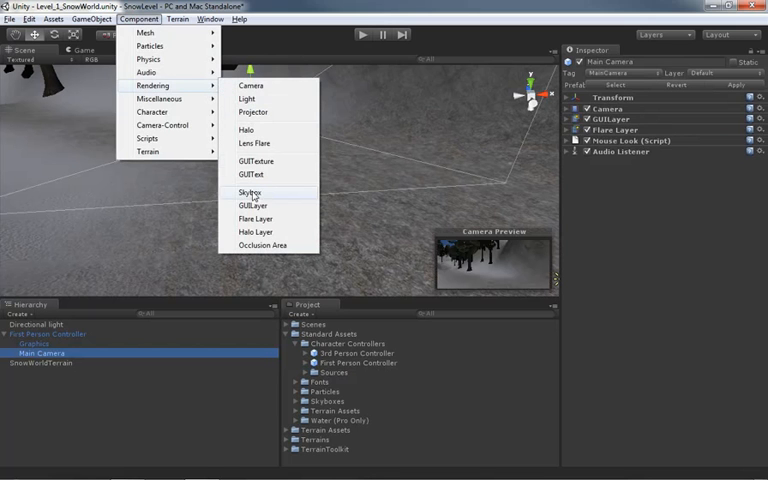
left_click(252, 192)
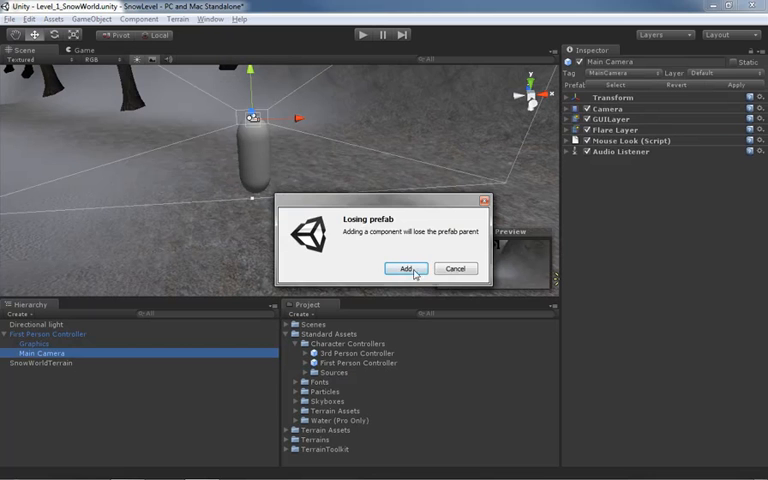
left_click(404, 268)
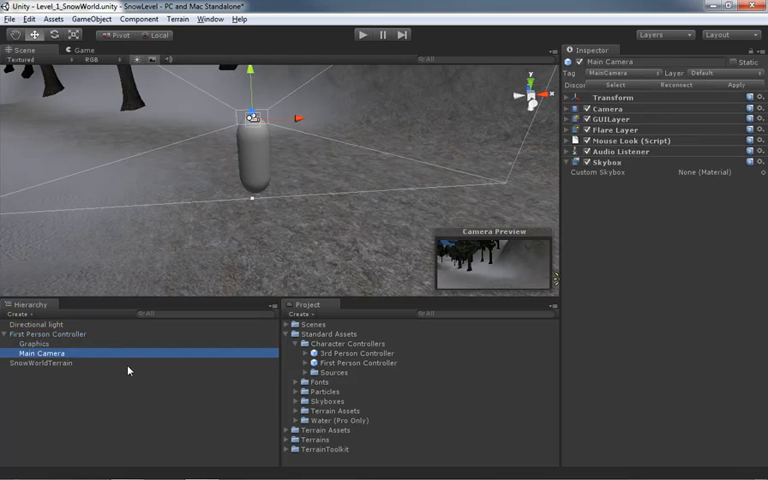
mouse_move(30, 348)
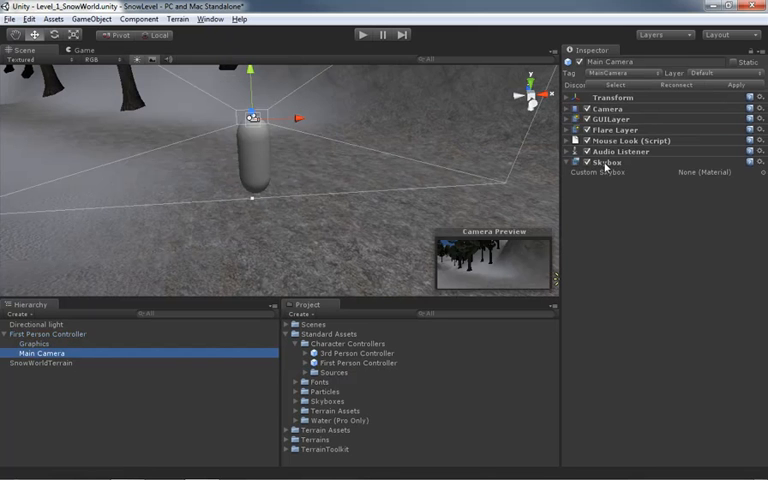
mouse_move(688, 178)
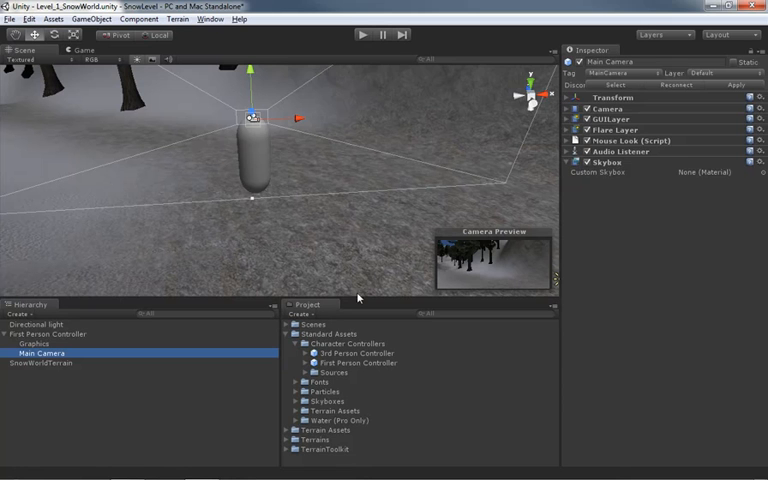
Step: Assign the Overcast2 Skybox from Standard Assets > Skyboxes to the camera and start playing
left_click(294, 344)
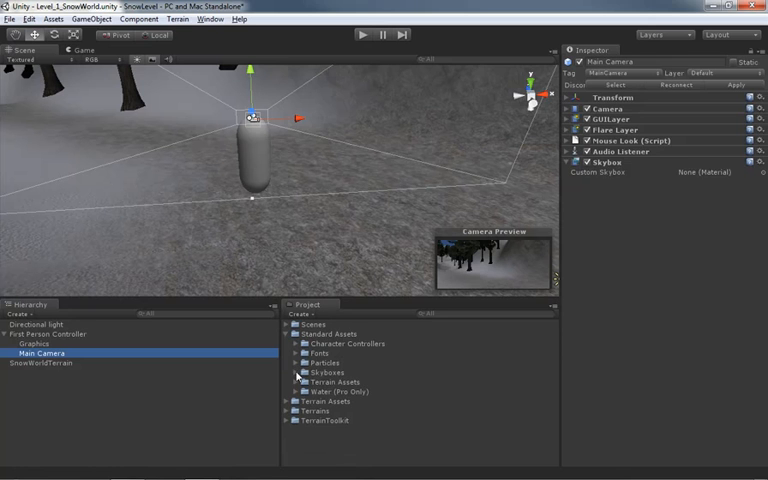
left_click(296, 372)
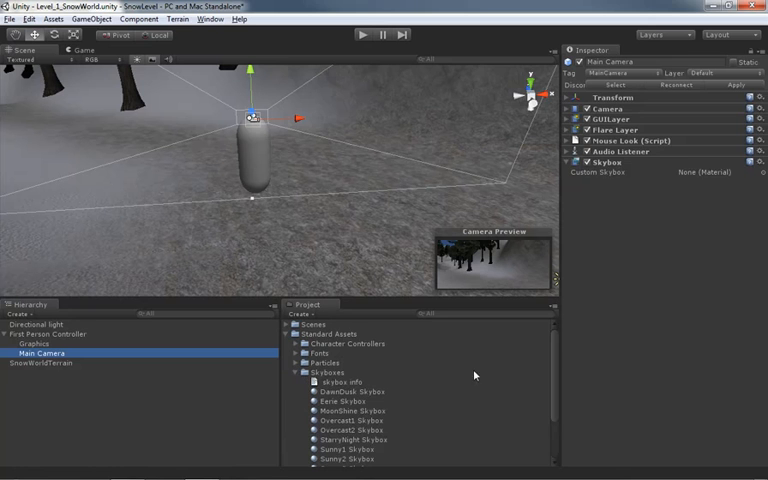
scroll("down", 3)
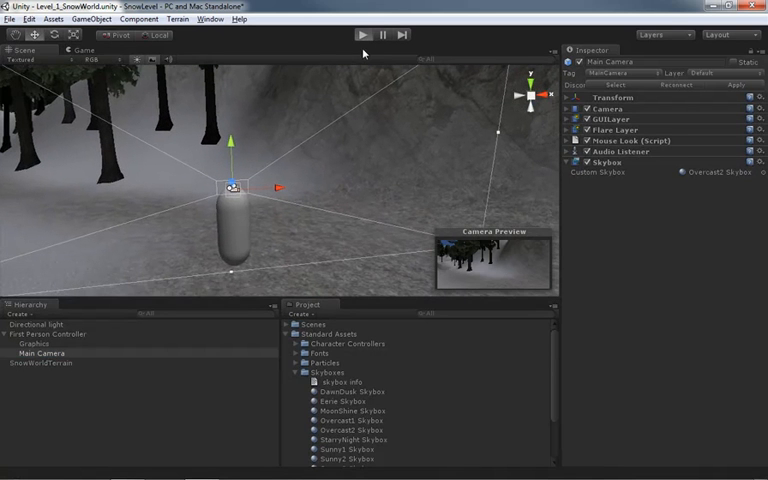
left_click(352, 32)
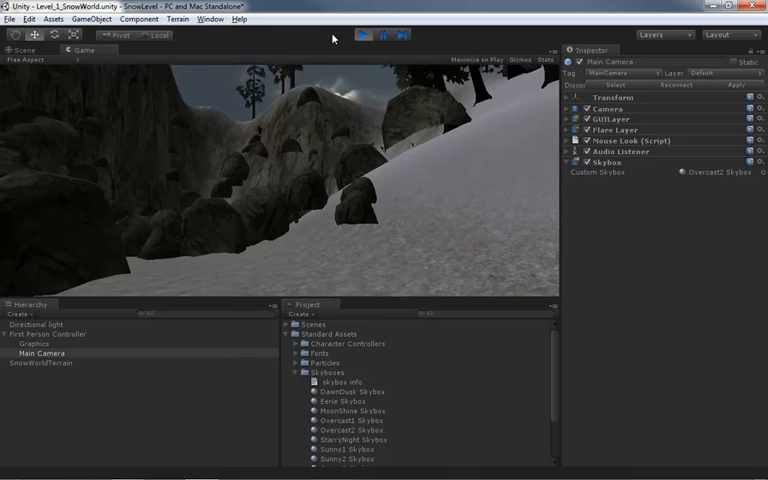
Step: Stop playing, try the MoonShine skybox briefly, then restore Overcast2
left_click(360, 36)
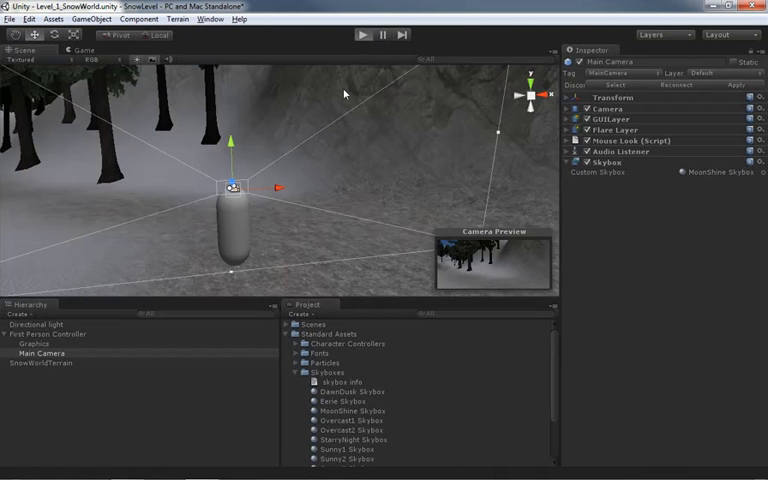
left_click(364, 34)
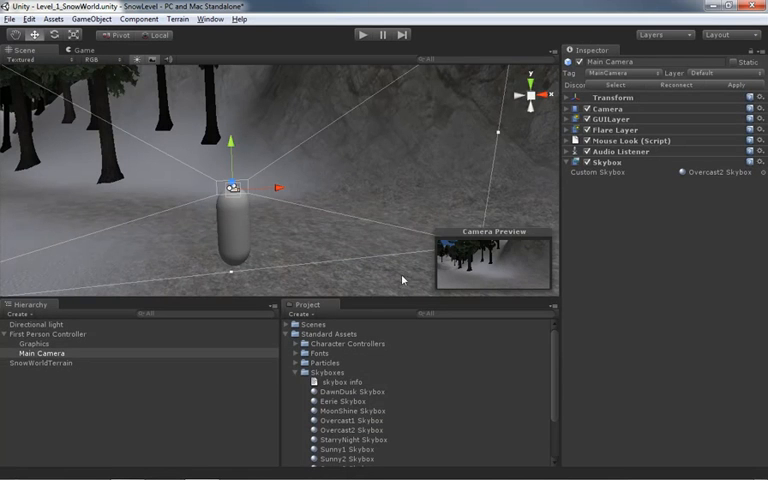
left_click(52, 332)
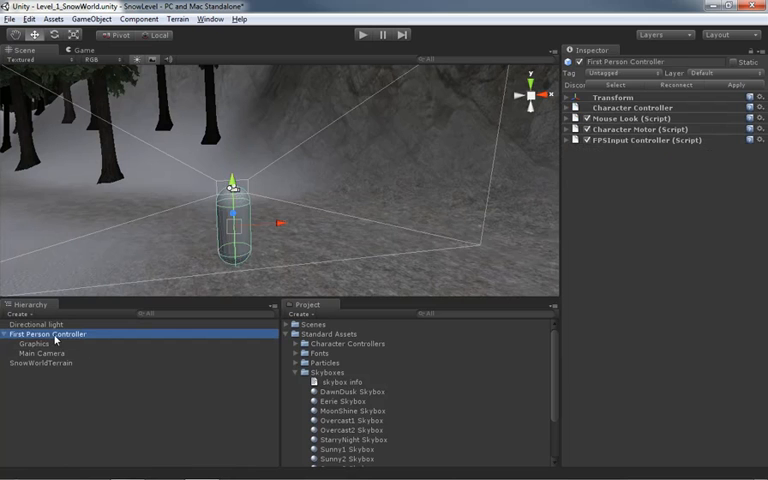
left_click(34, 344)
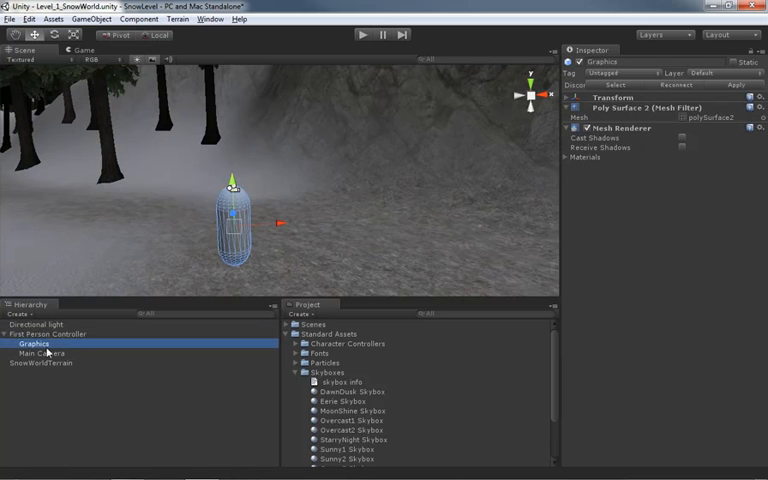
left_click(42, 352)
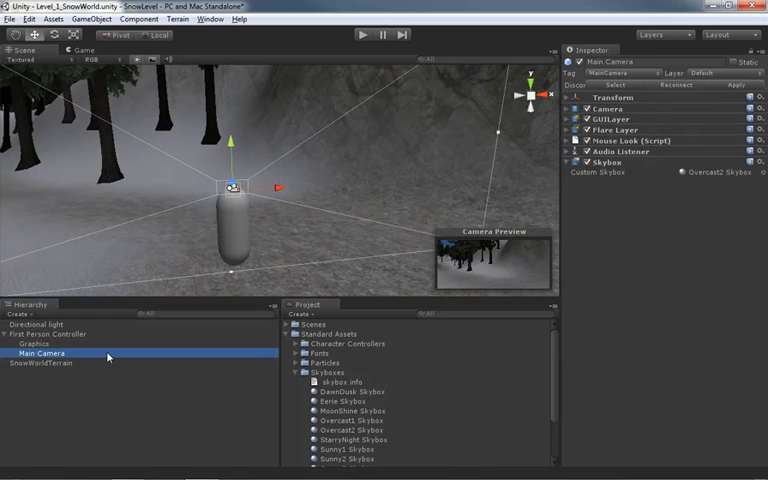
mouse_move(108, 344)
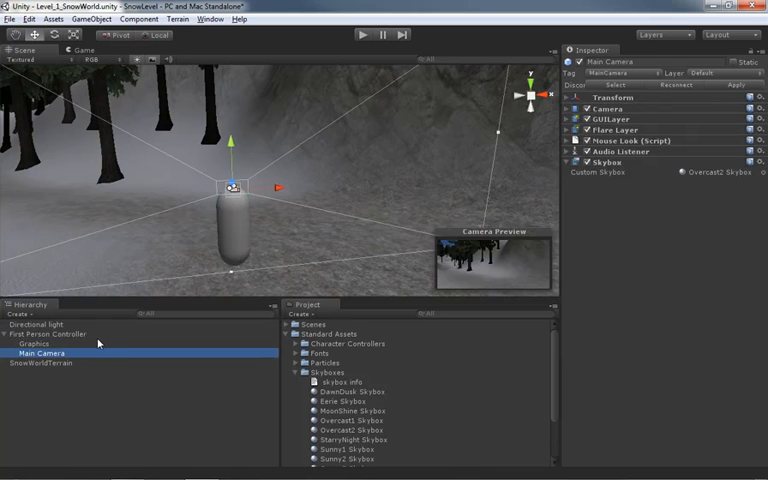
Step: Remove the Skybox component via its gear menu and check the sky in play mode
left_click(576, 162)
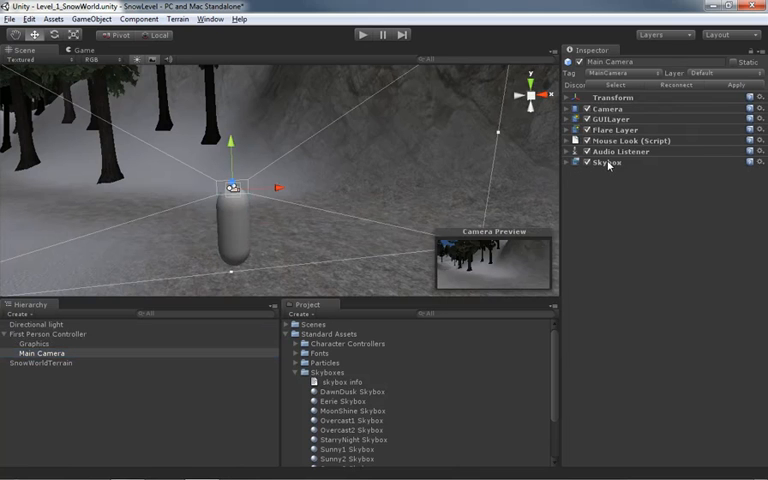
mouse_move(600, 168)
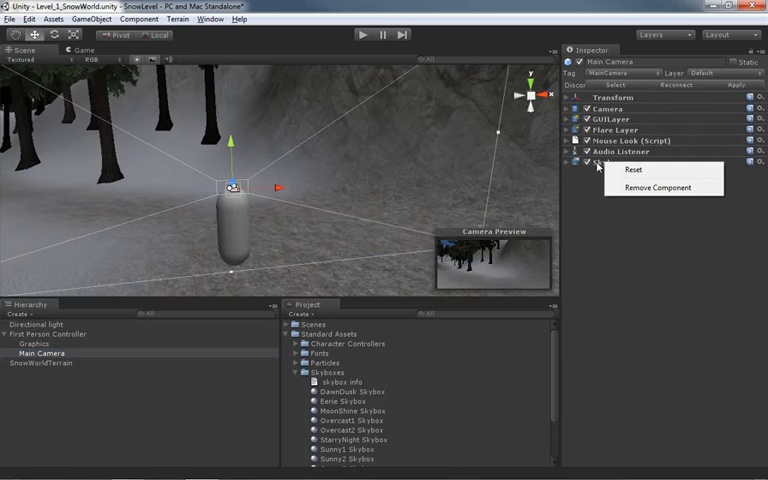
mouse_move(656, 188)
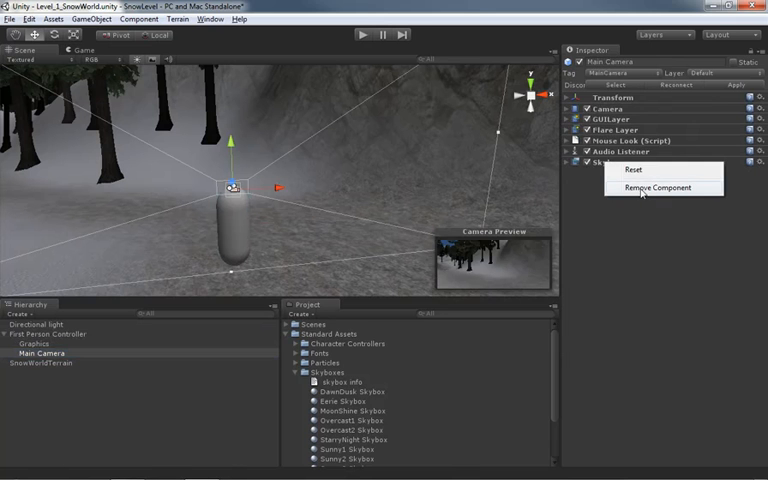
left_click(652, 188)
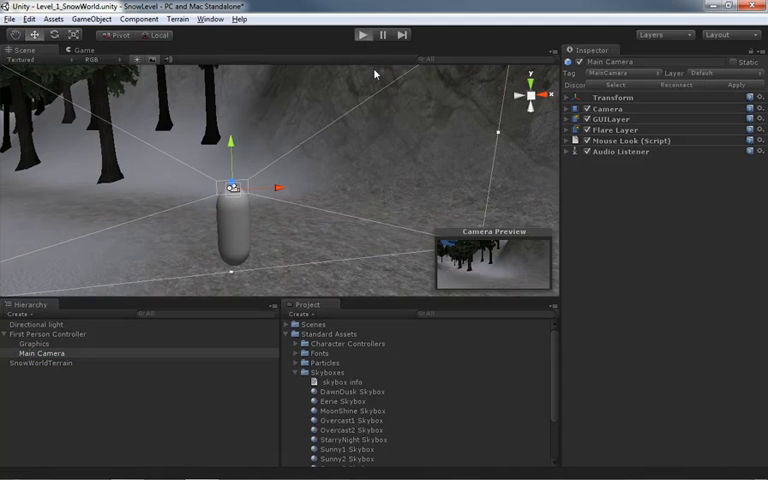
left_click(350, 34)
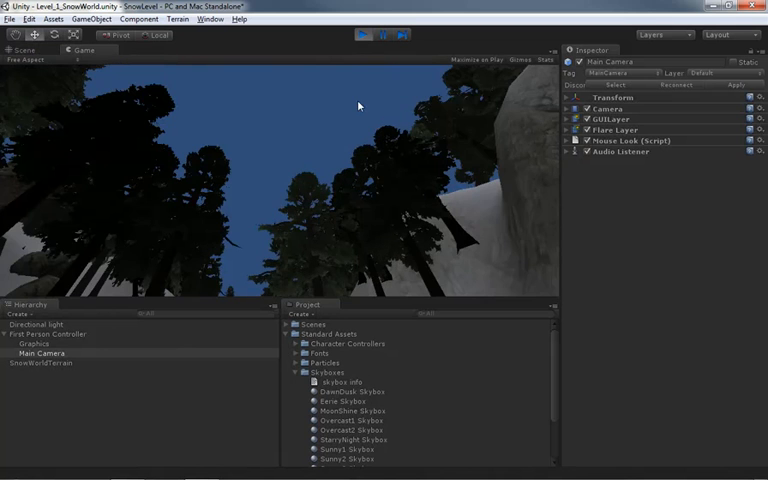
left_click(362, 36)
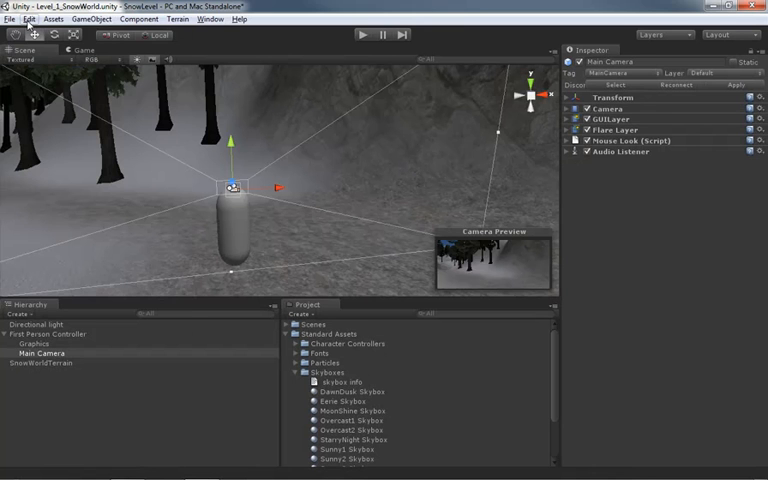
Step: Bring up Edit > Render Settings to set the scene-wide skybox material
left_click(30, 18)
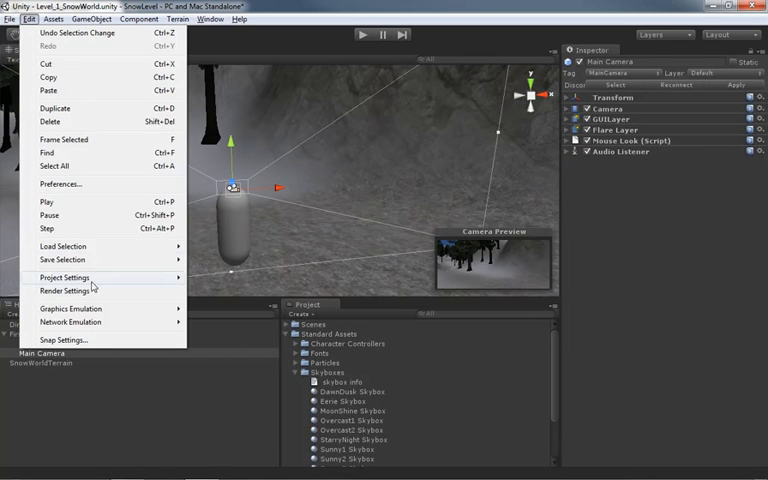
mouse_move(102, 292)
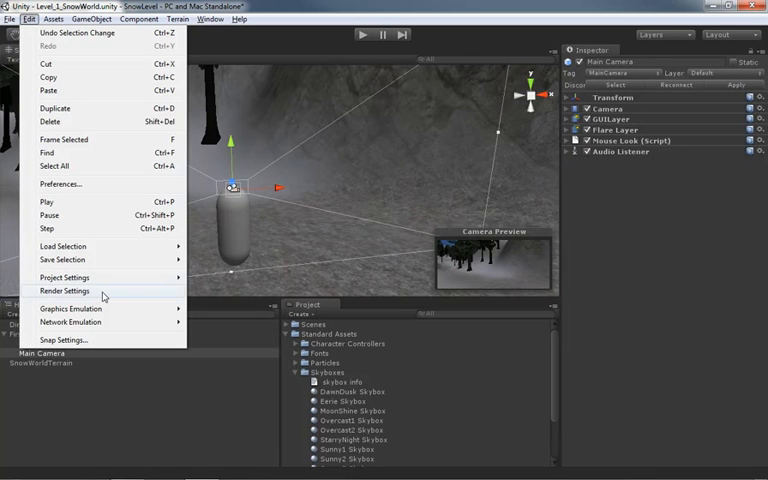
left_click(64, 290)
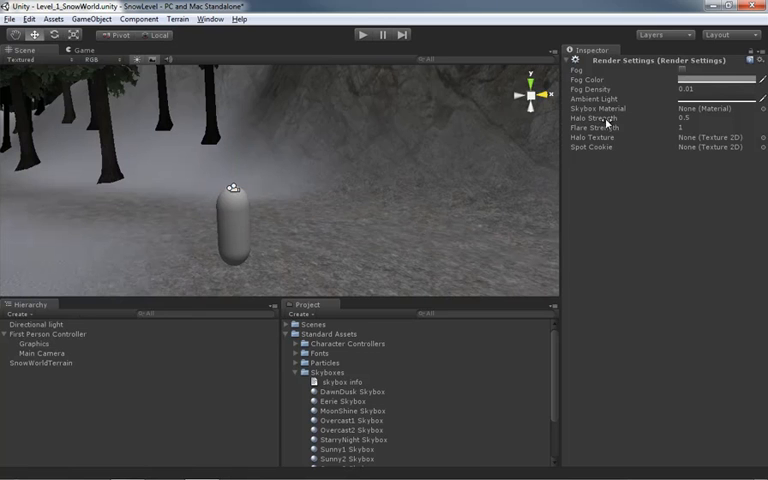
mouse_move(698, 112)
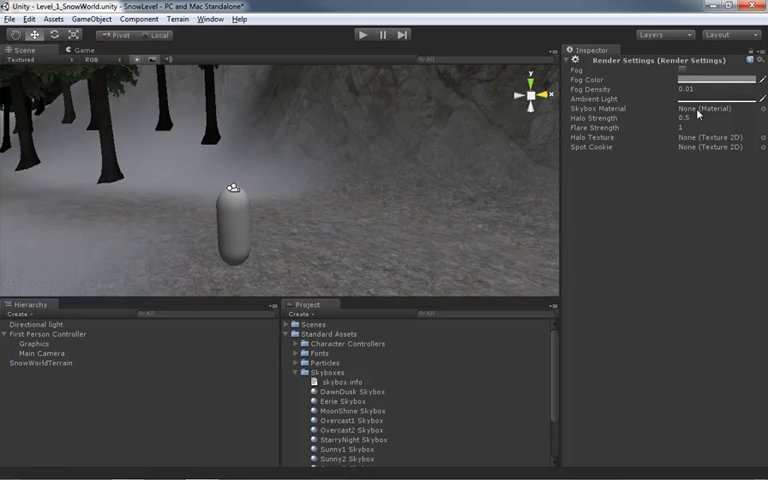
mouse_move(700, 112)
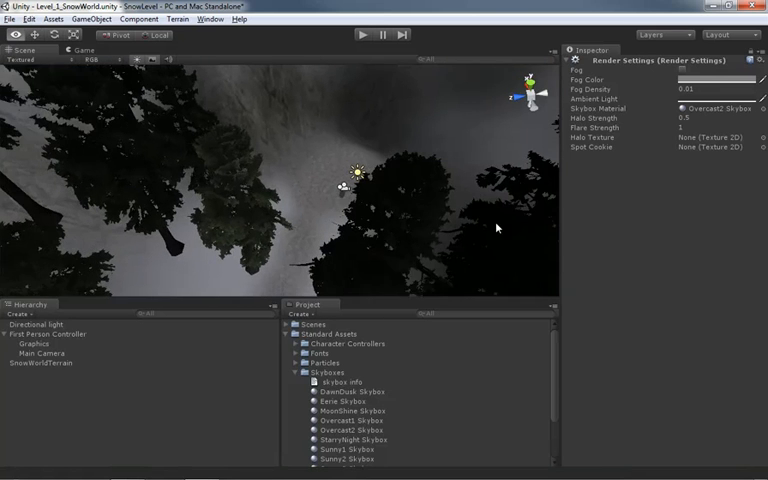
left_click(364, 34)
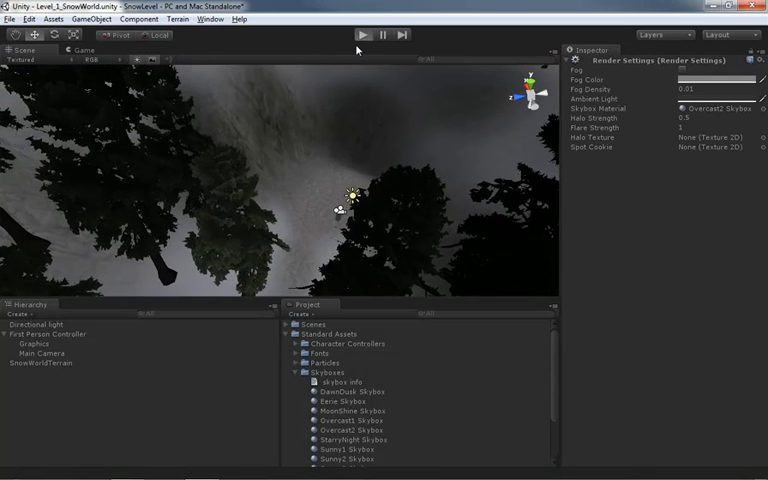
left_click(364, 34)
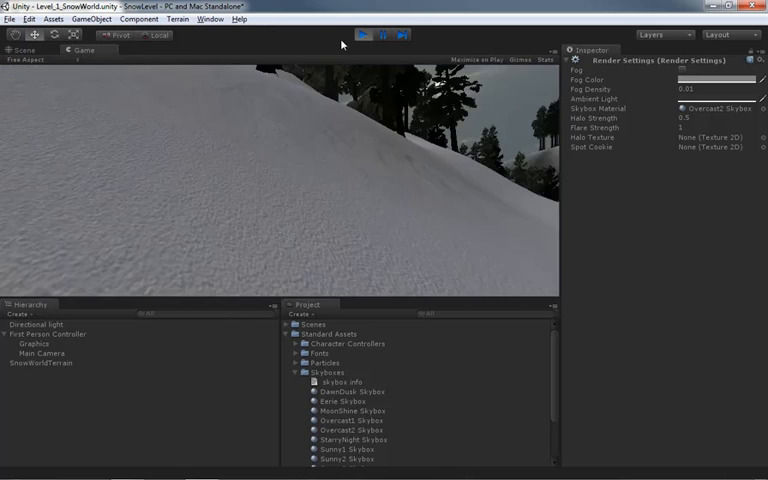
left_click(364, 34)
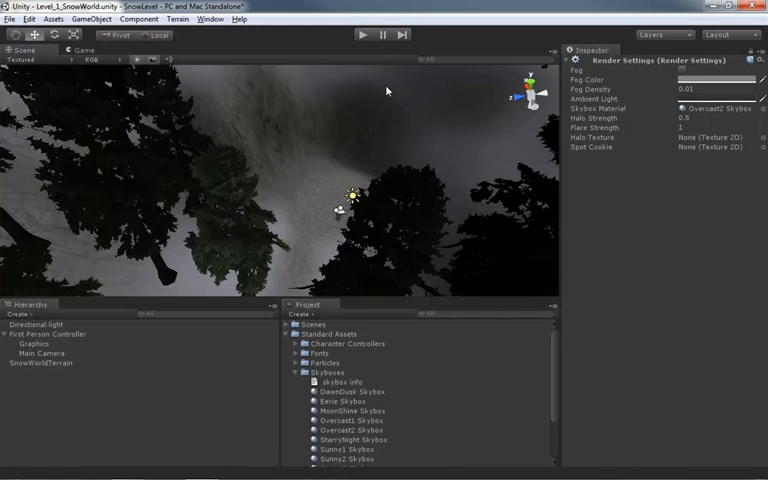